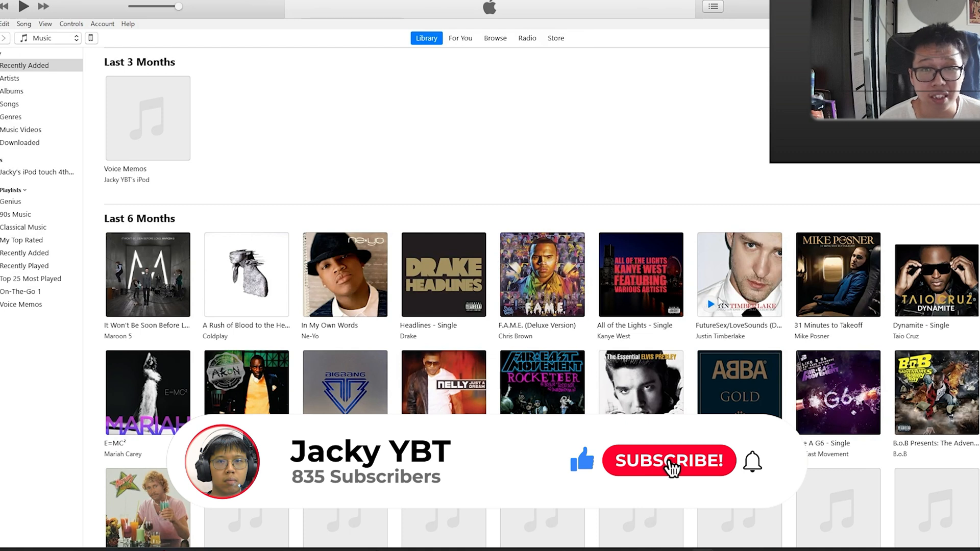
- Scroll Apple's iTunes download page down to the 'Looking for other versions?' macOS and Windows links
click(668, 462)
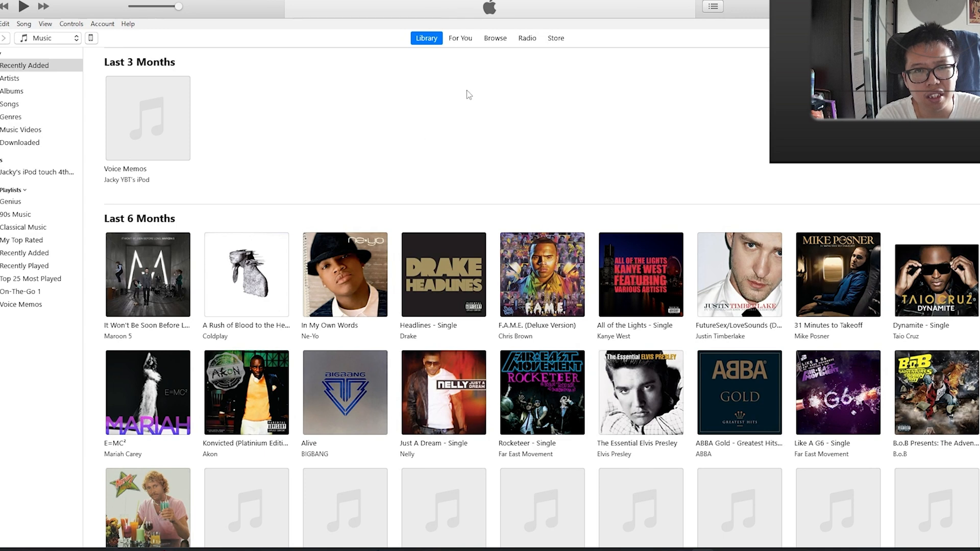
mouse_move(956, 209)
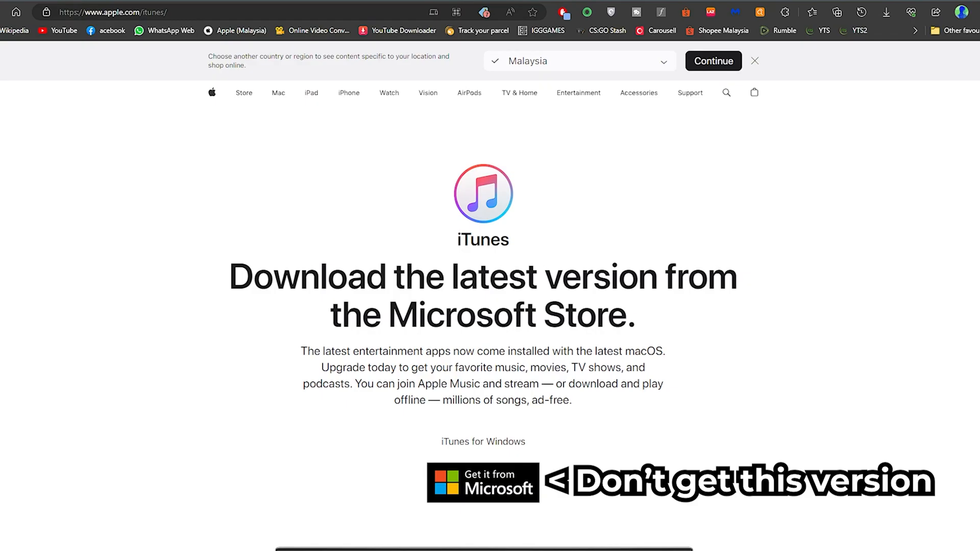
click(112, 11)
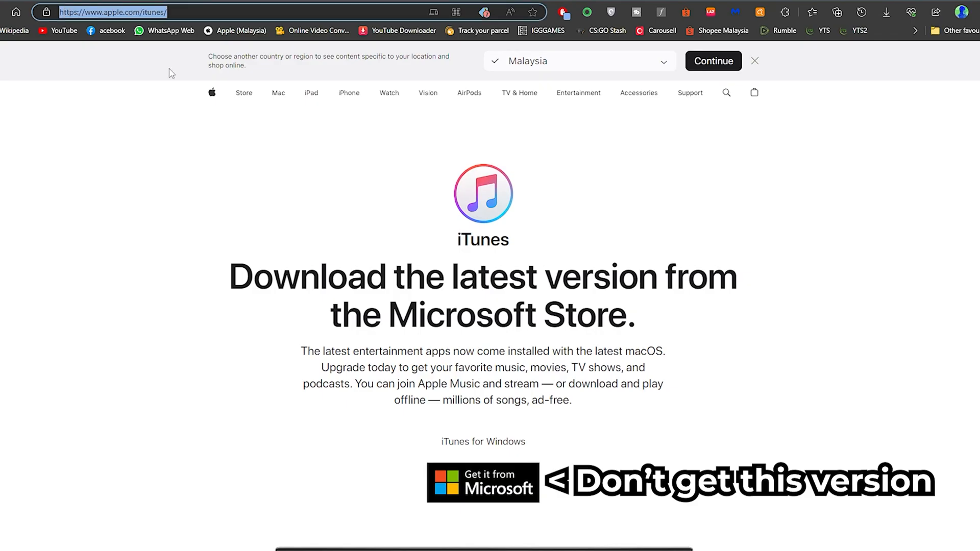
scroll(down, 3)
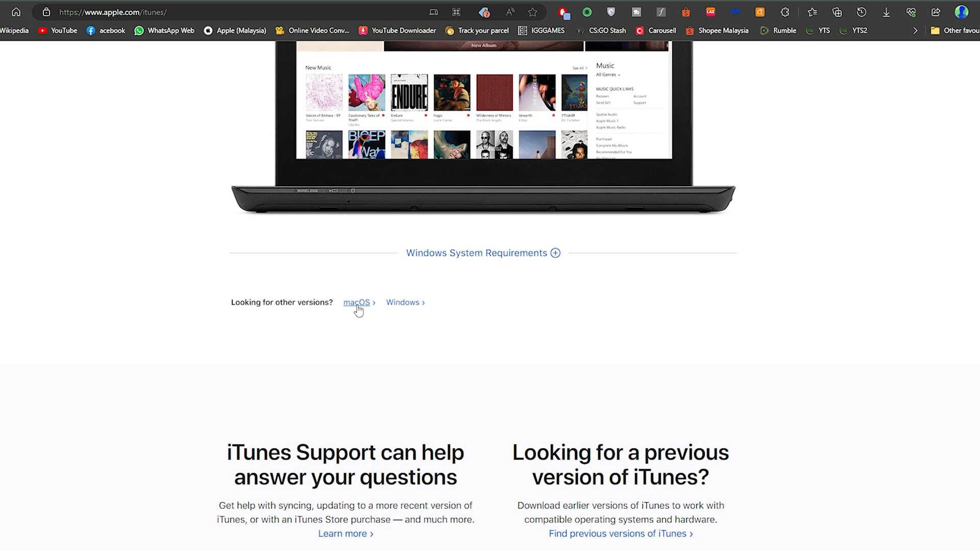
mouse_move(502, 306)
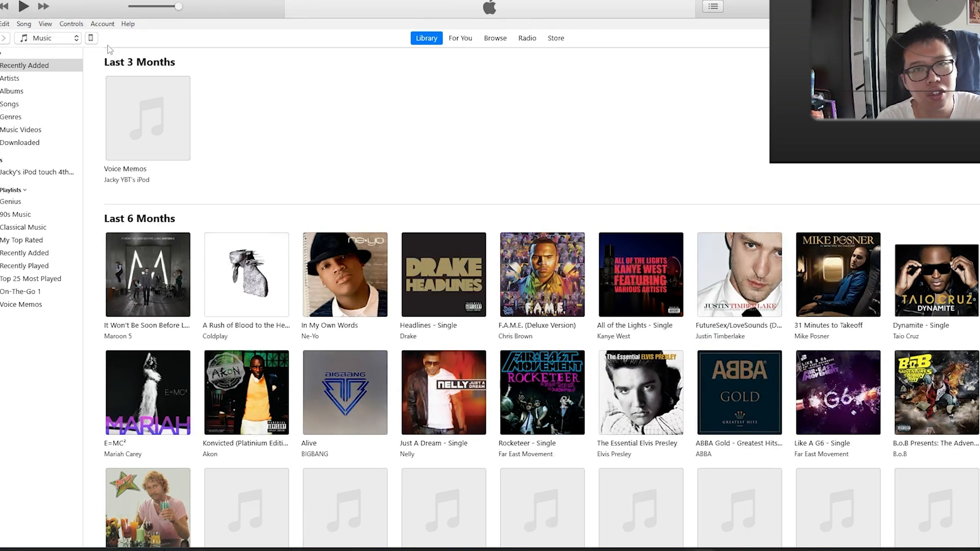
mouse_move(125, 50)
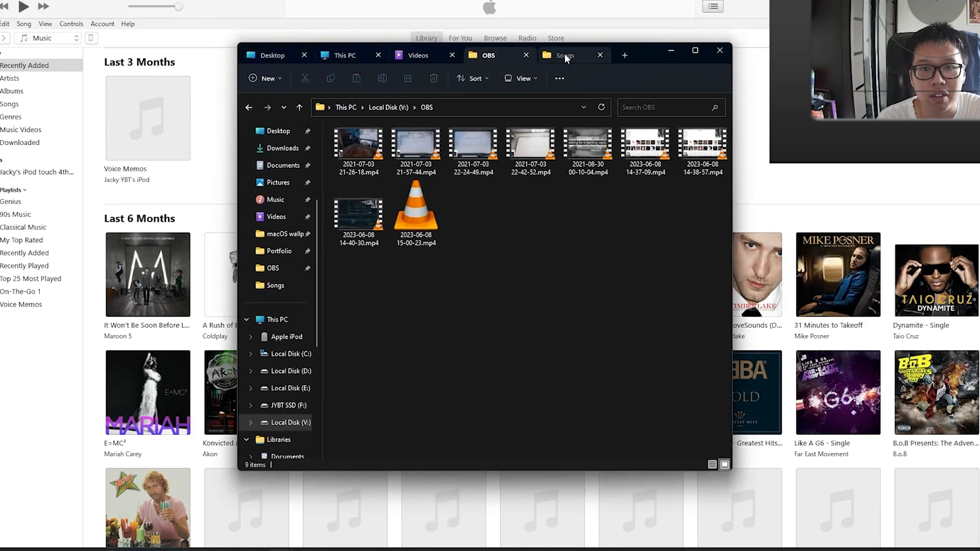
- Open the Songs folder holding the downloaded Thundercat & Tame Impala track
click(565, 55)
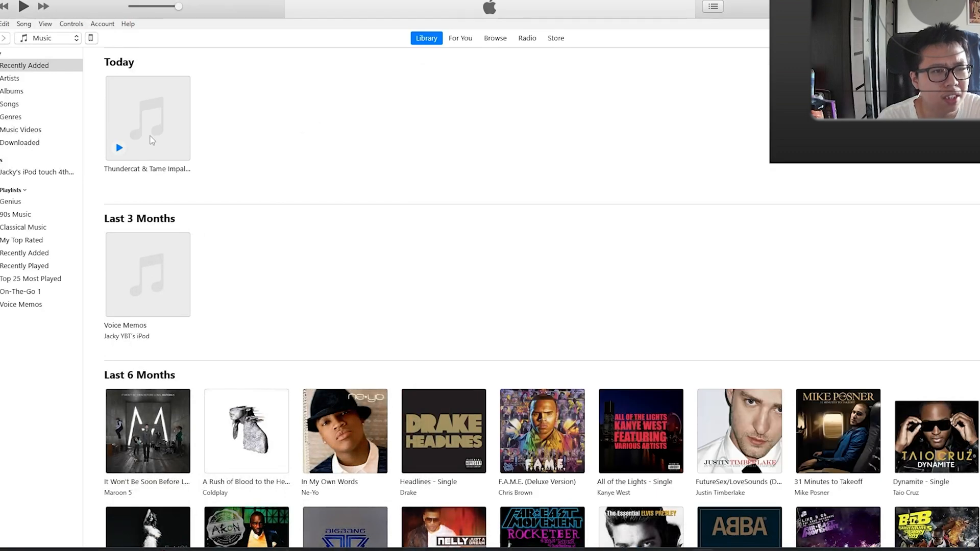
- In the new song's info, move 'Thundercat & Tame Impala' from the title into the artist field
click(147, 118)
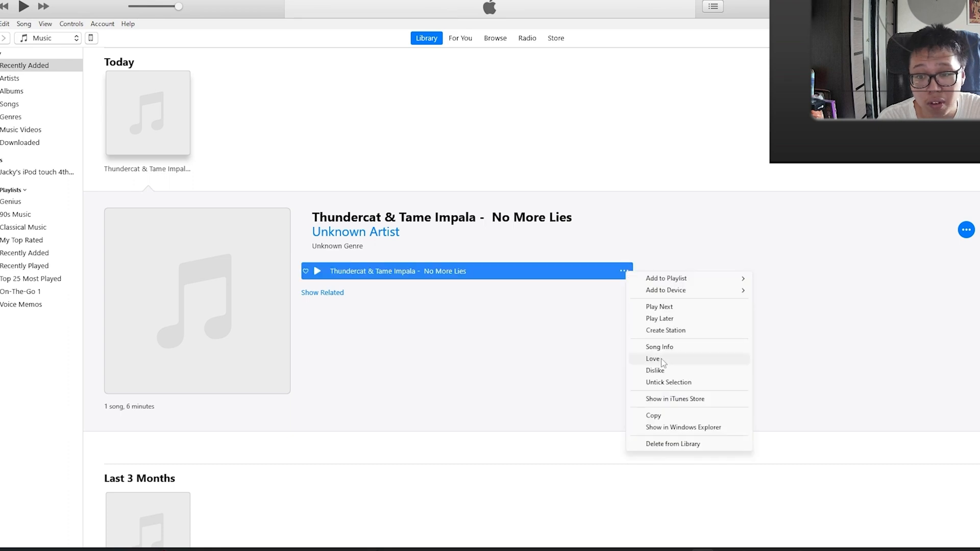
click(659, 347)
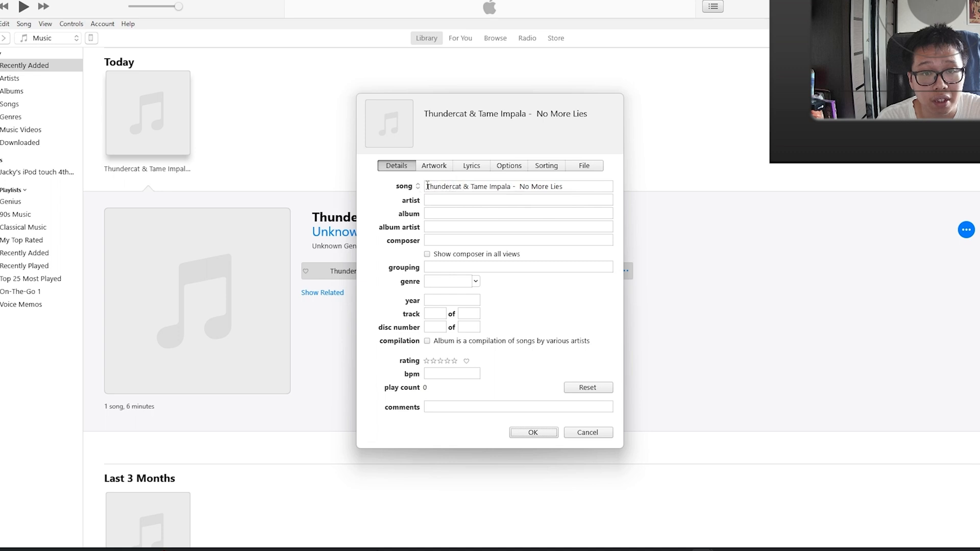
double_click(469, 186)
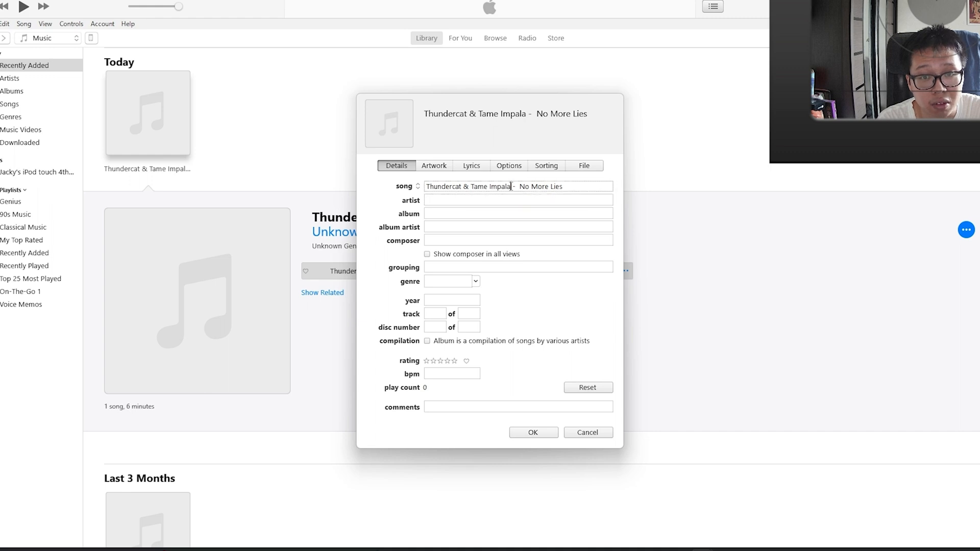
double_click(468, 186)
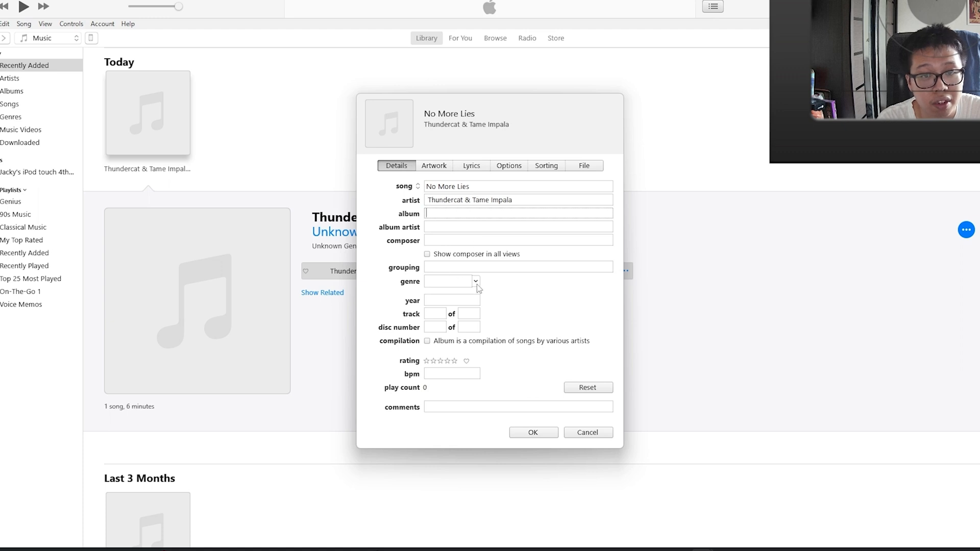
- Add the cheetah image as artwork and set the album to 'No More Lies Single'
click(434, 165)
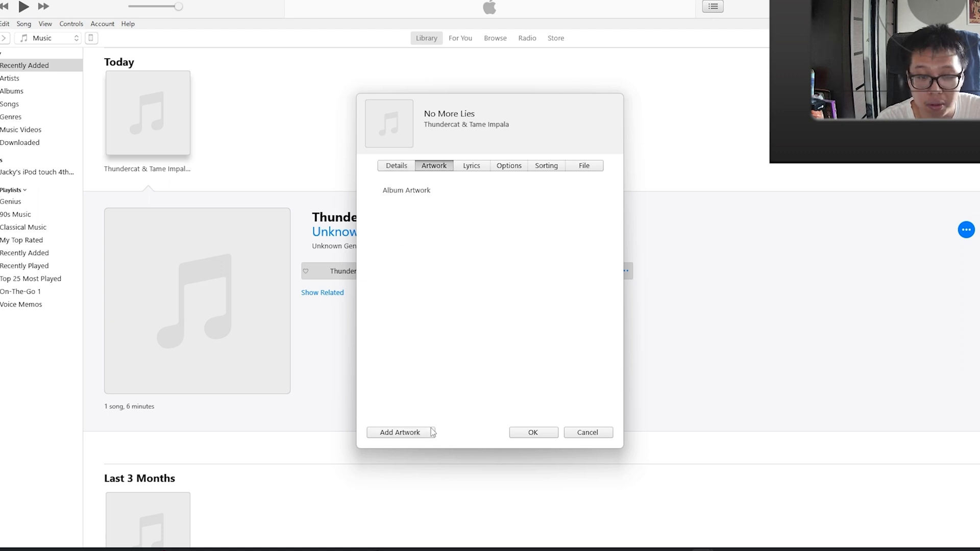
click(400, 432)
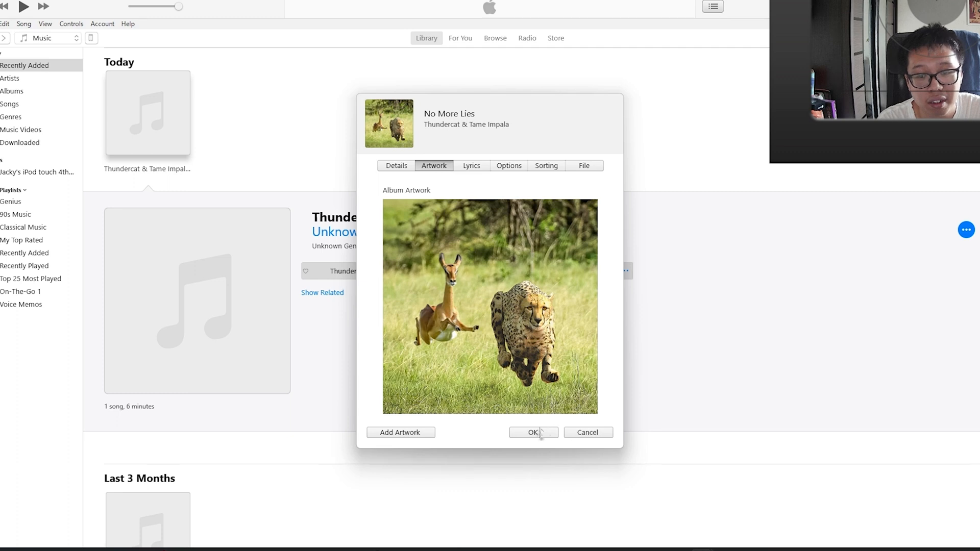
click(532, 432)
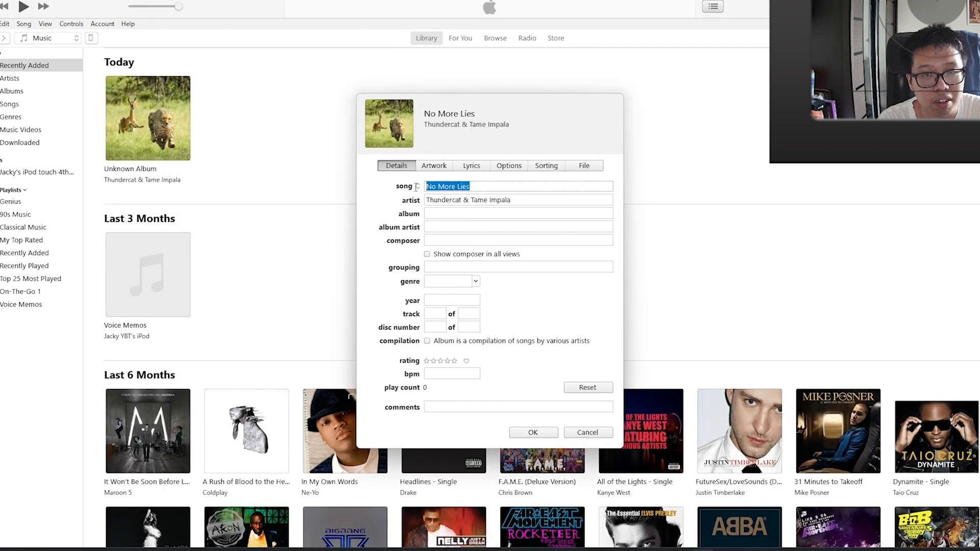
text(No More Lies Single)
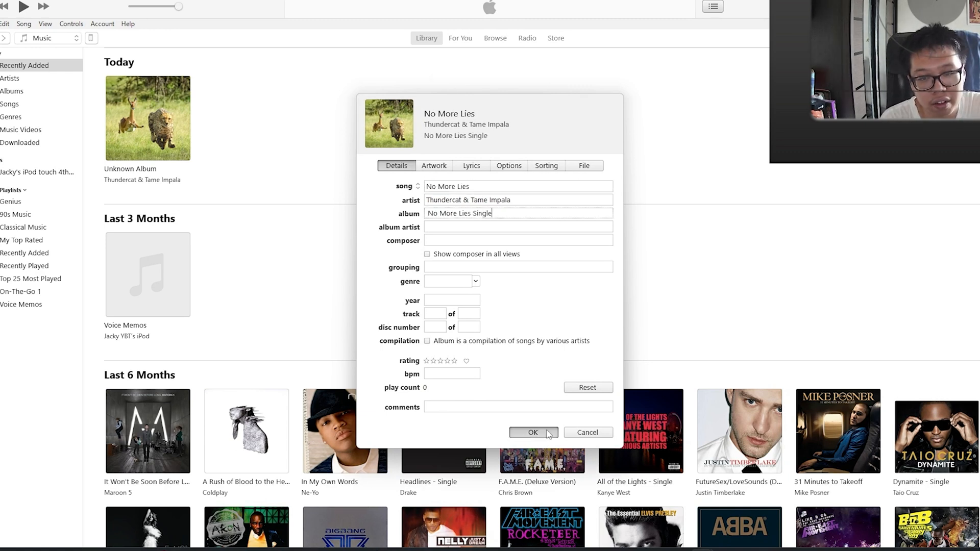
click(532, 432)
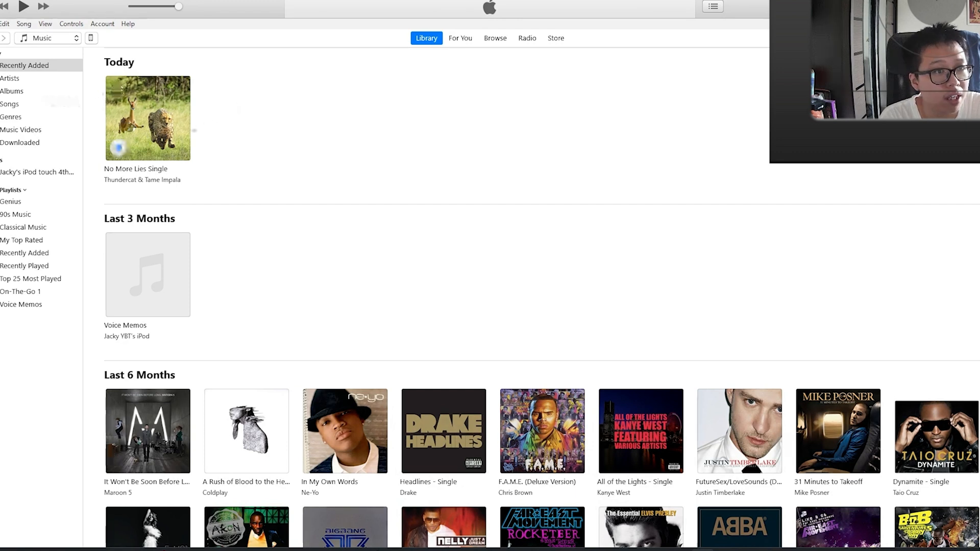
- Sync the iPod touch from its Summary page and dismiss the items-not-copied warning
click(91, 38)
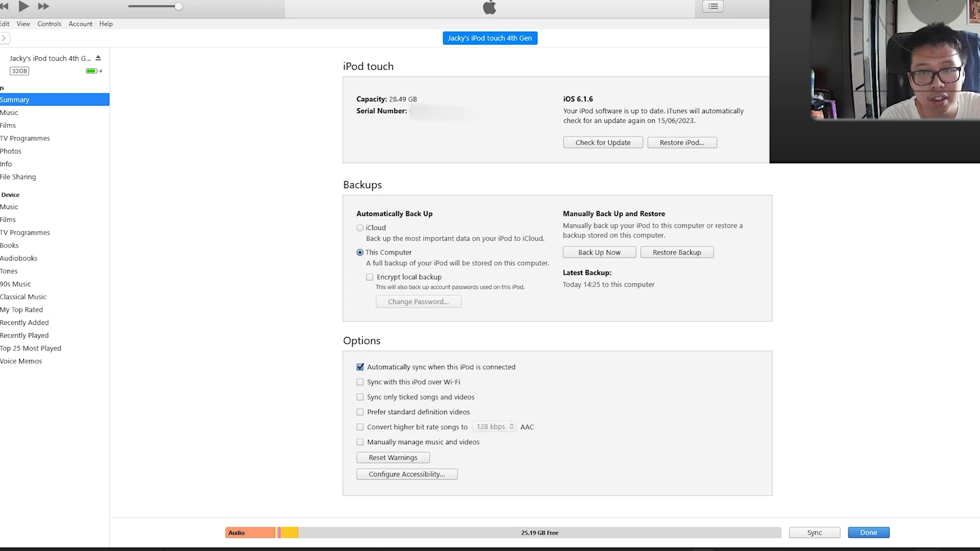
click(813, 532)
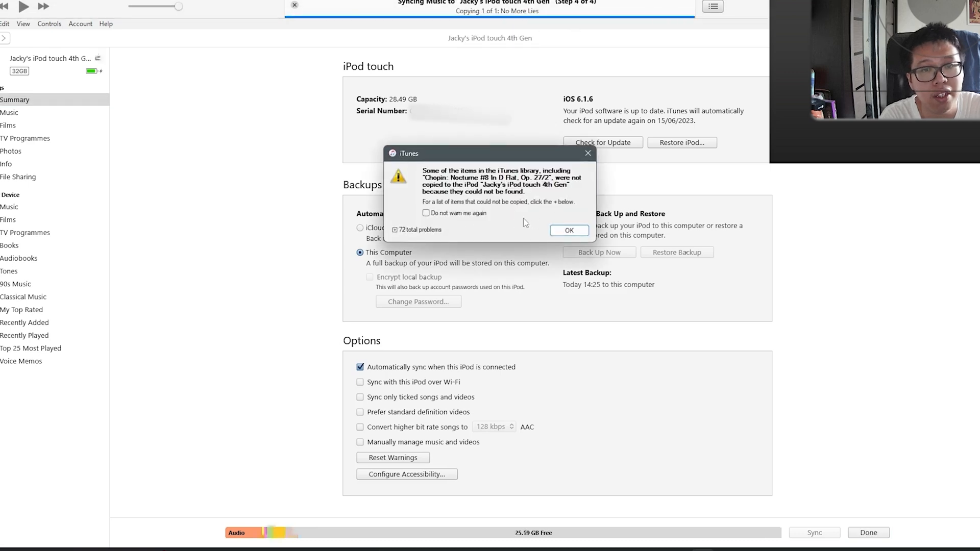
click(568, 230)
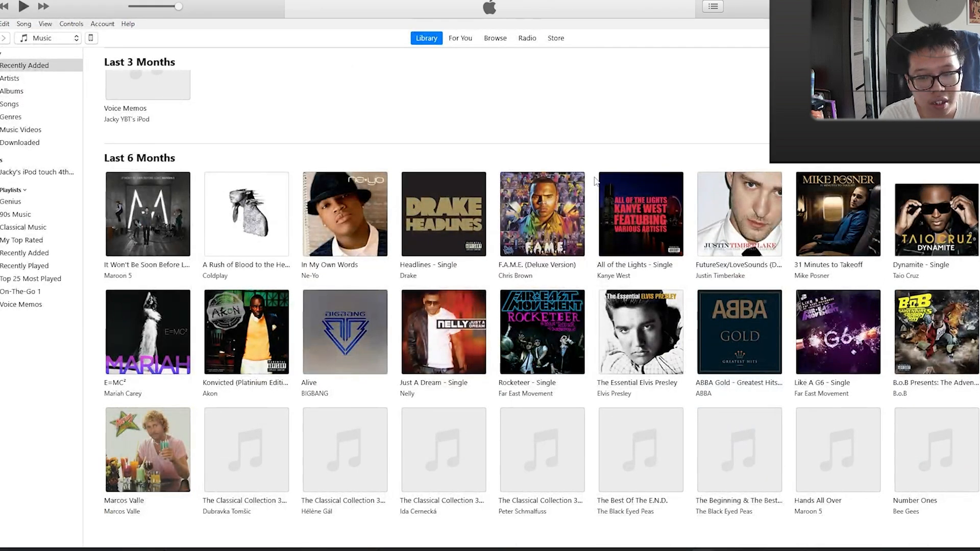
- Scroll Recently Added and expand The Black Eyed Peas' The Best Of The E.N.D. album
scroll(down, 3)
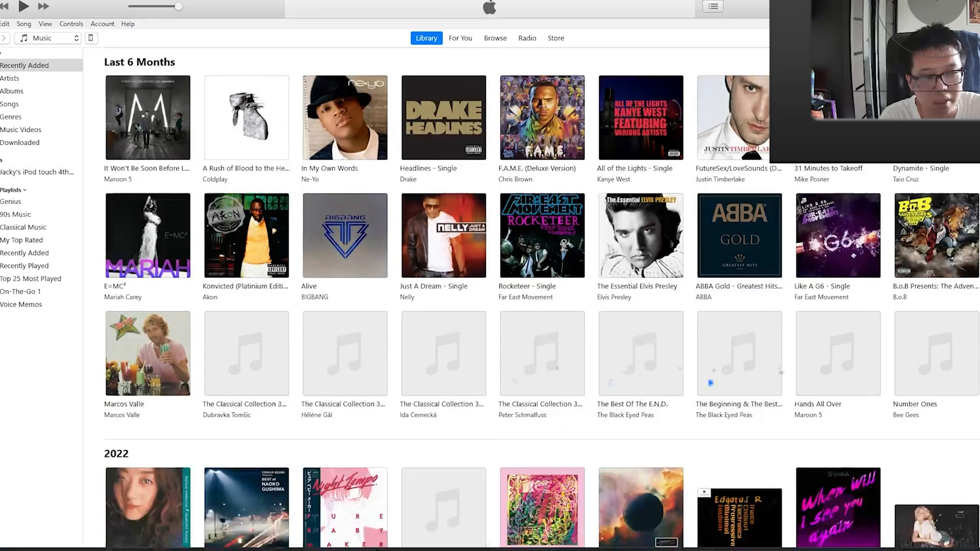
mouse_move(647, 347)
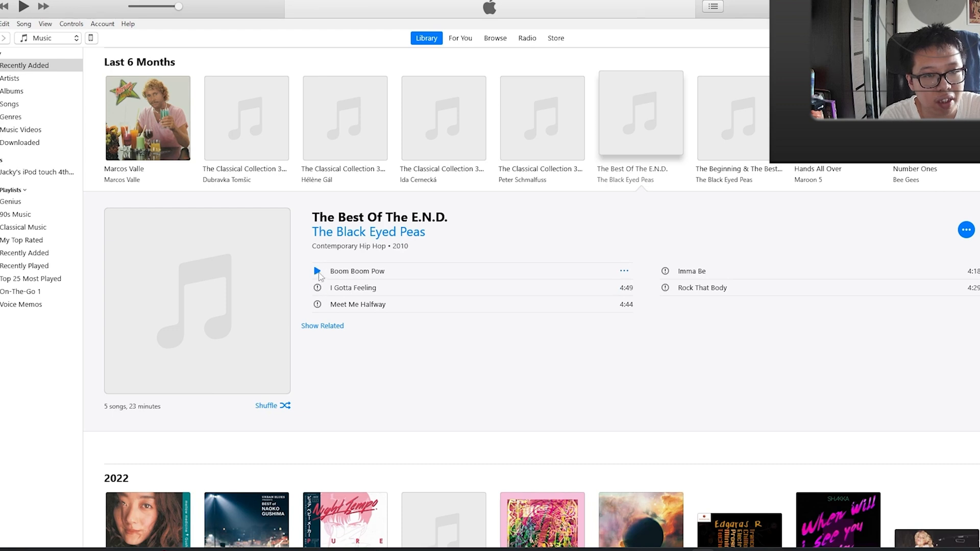
click(317, 271)
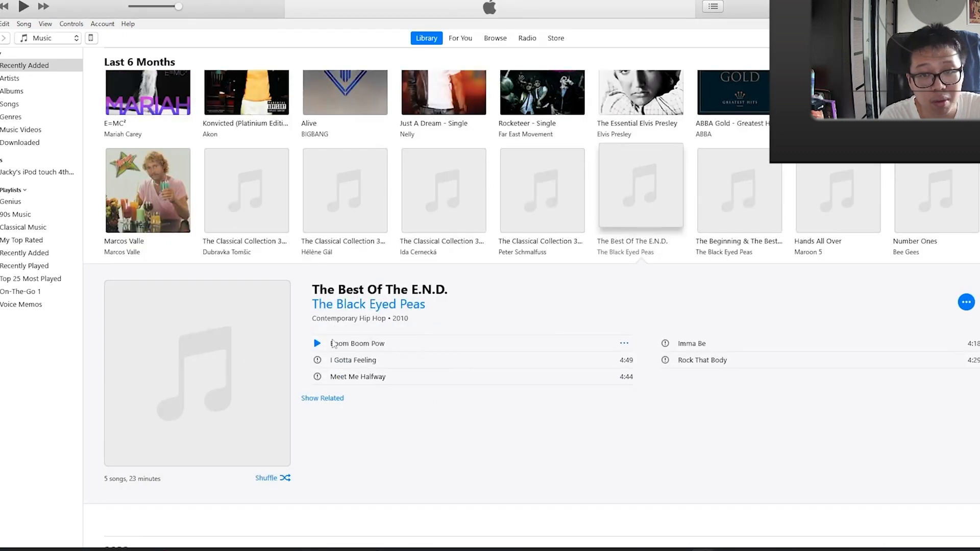
scroll(down, 3)
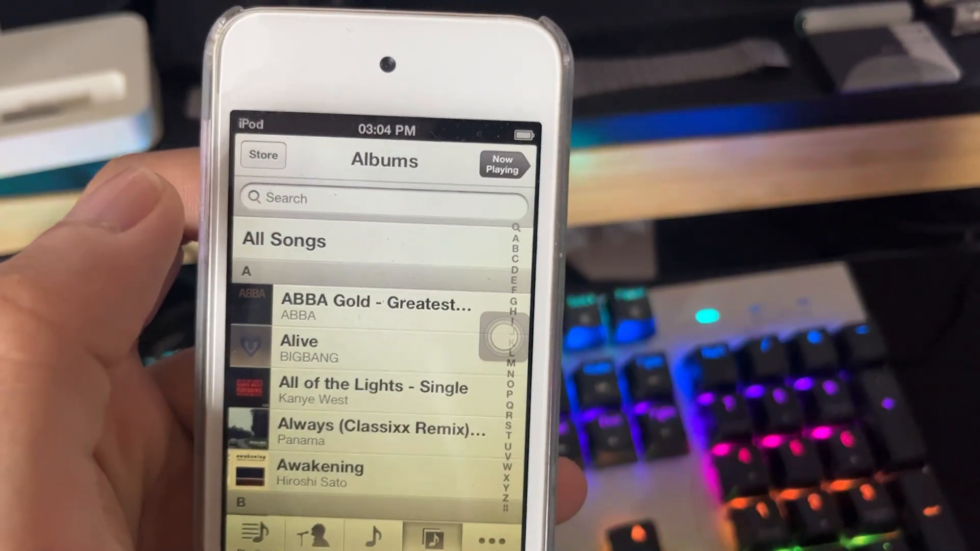
- Search the iPod's music for 'no' and open the No More Lies Single album
click(384, 198)
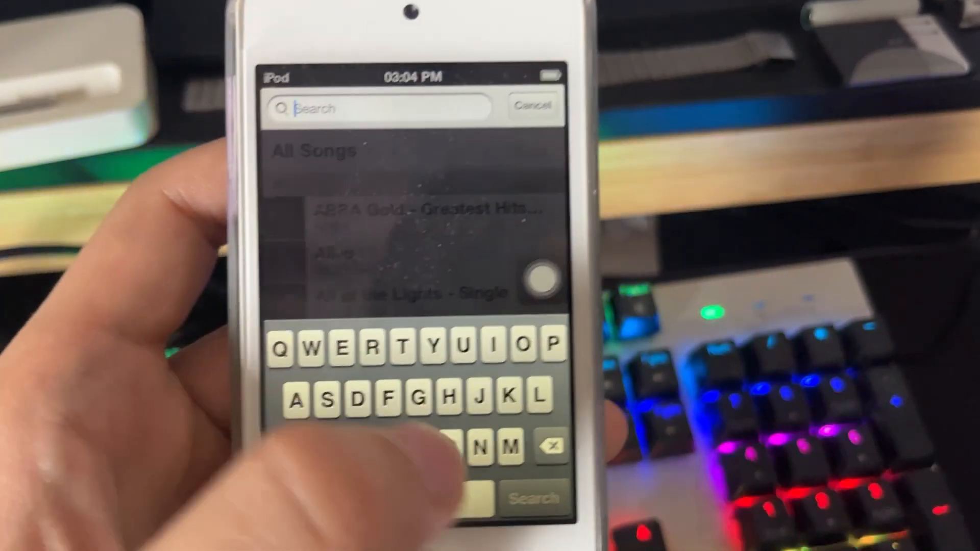
text(no)
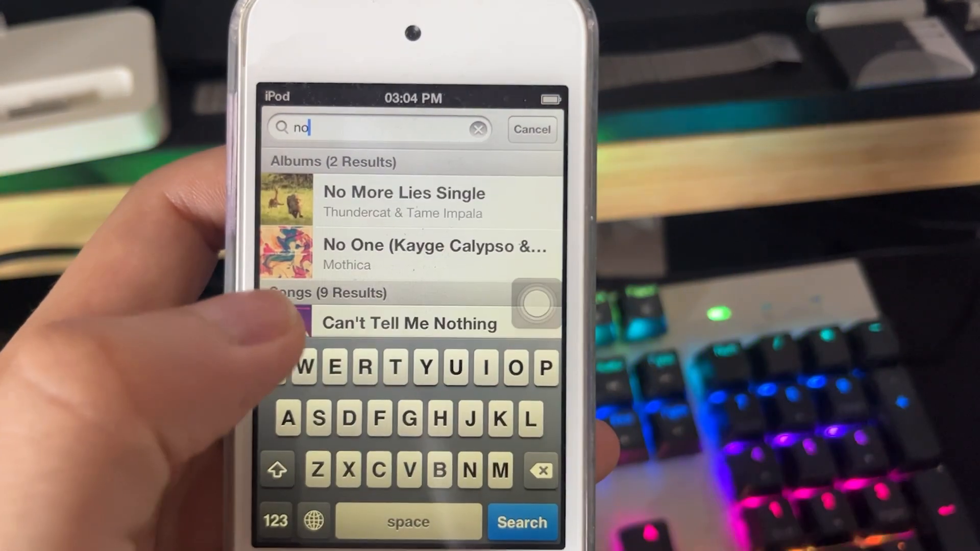
click(403, 201)
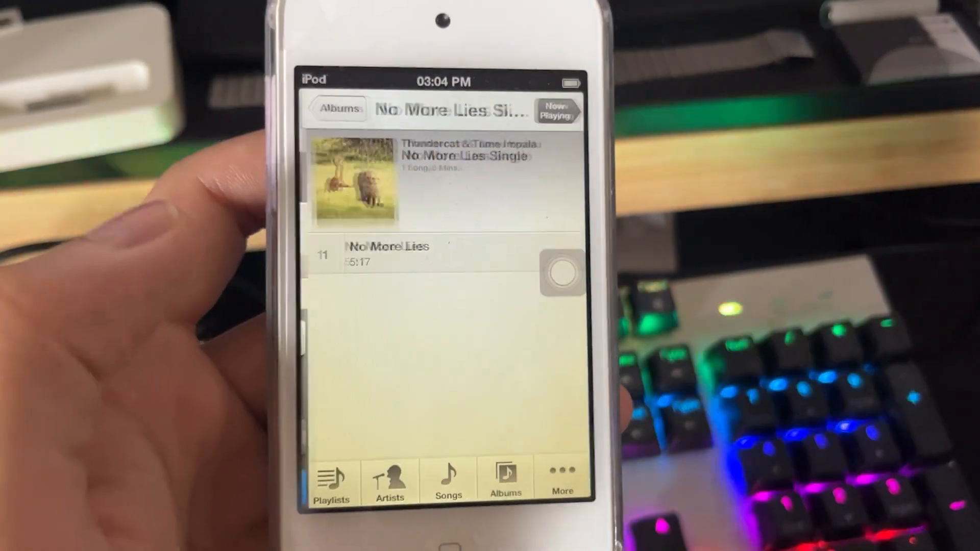